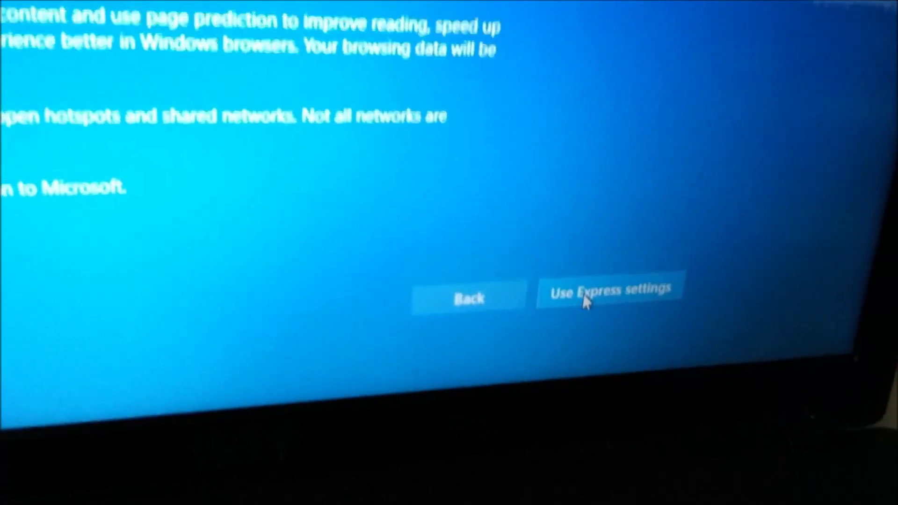
# Step: Accept Windows 10 Express settings on the privacy settings page
pyautogui.click(609, 291)
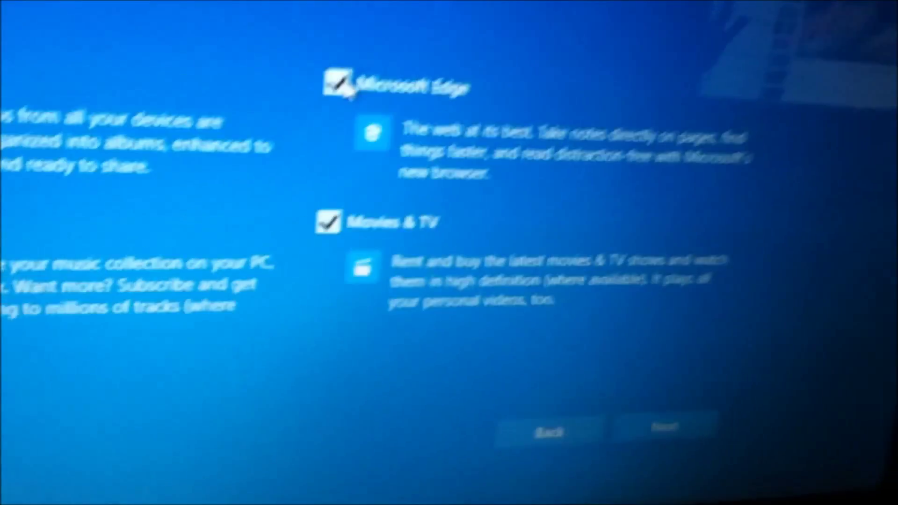
# Step: Uncheck Microsoft Edge as a default app, keeping Movies & TV, and continue
pyautogui.click(333, 87)
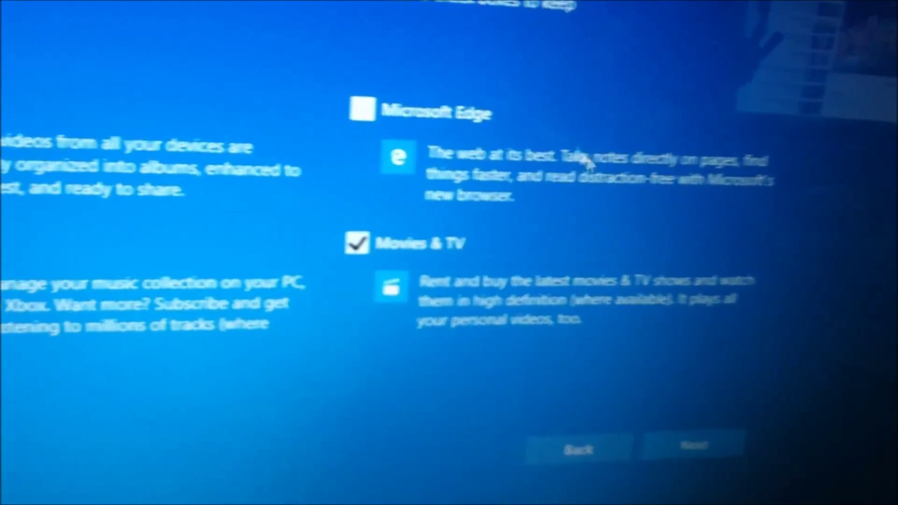
pyautogui.scroll(-3)
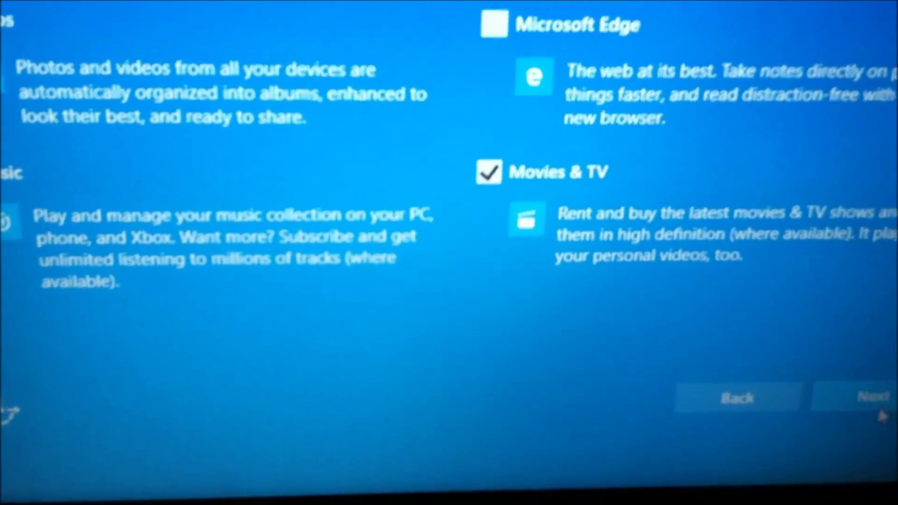
pyautogui.click(862, 396)
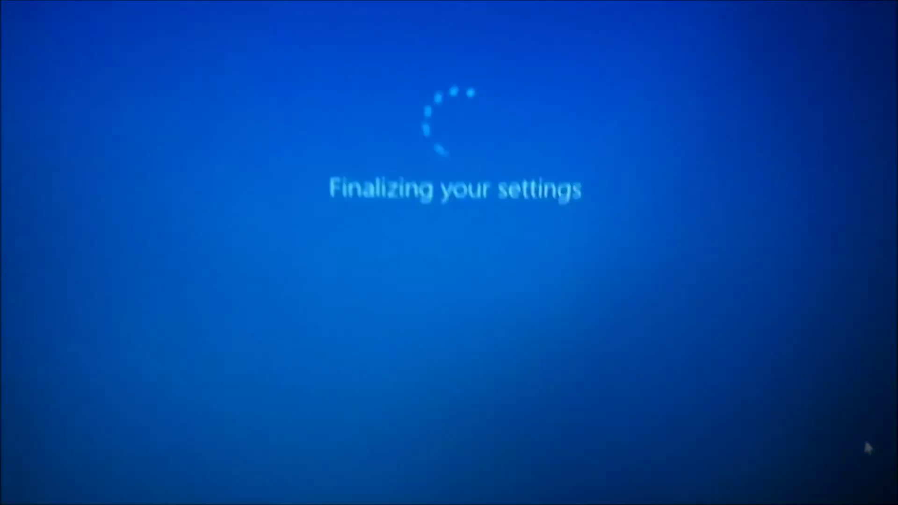